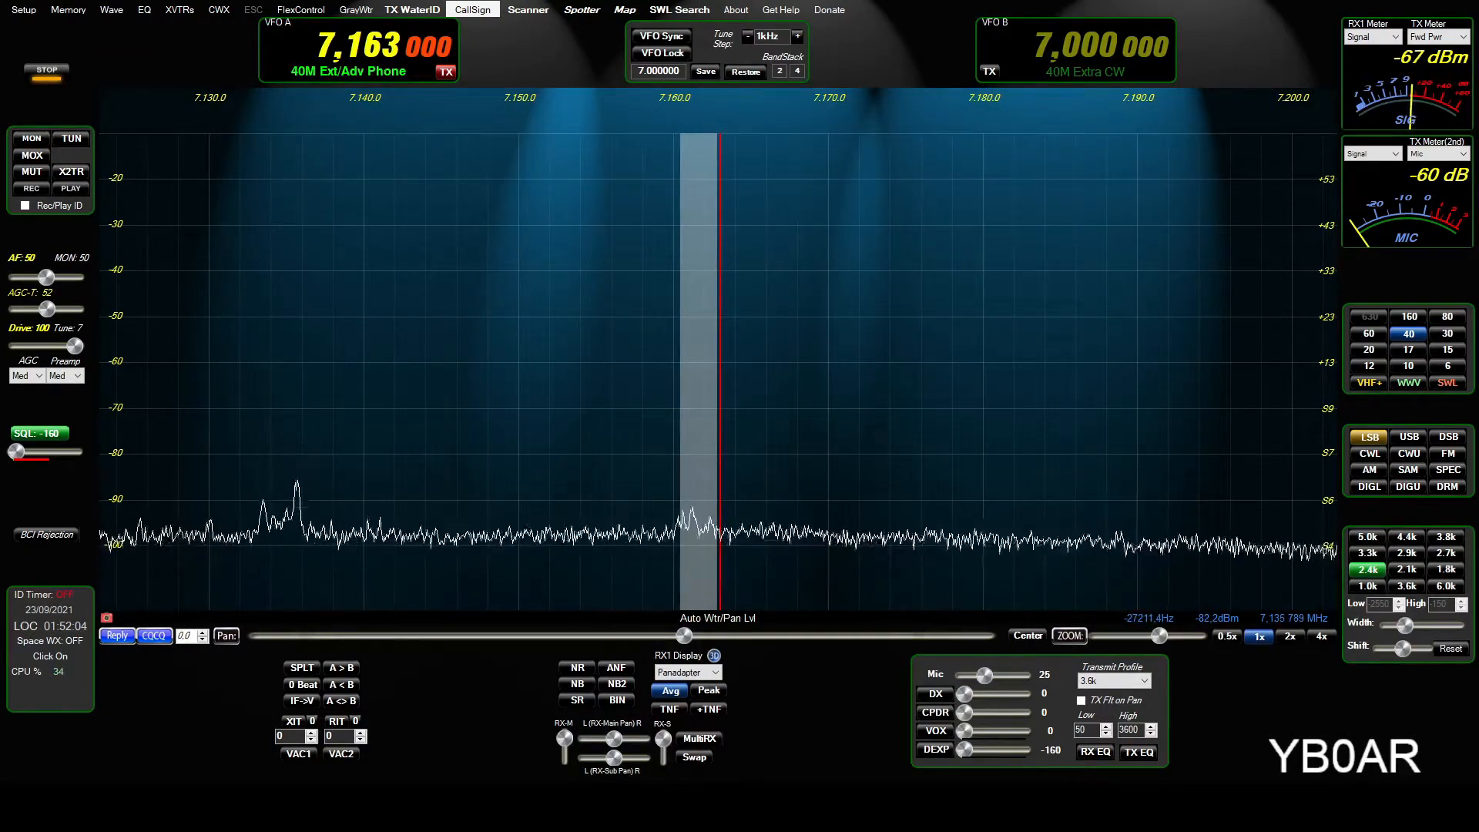
Step: Toggle MOX, ending keyed on 7.163 MHz LSB at about 223 mW forward power
{"action": "left_click", "coordinate": [31, 154]}
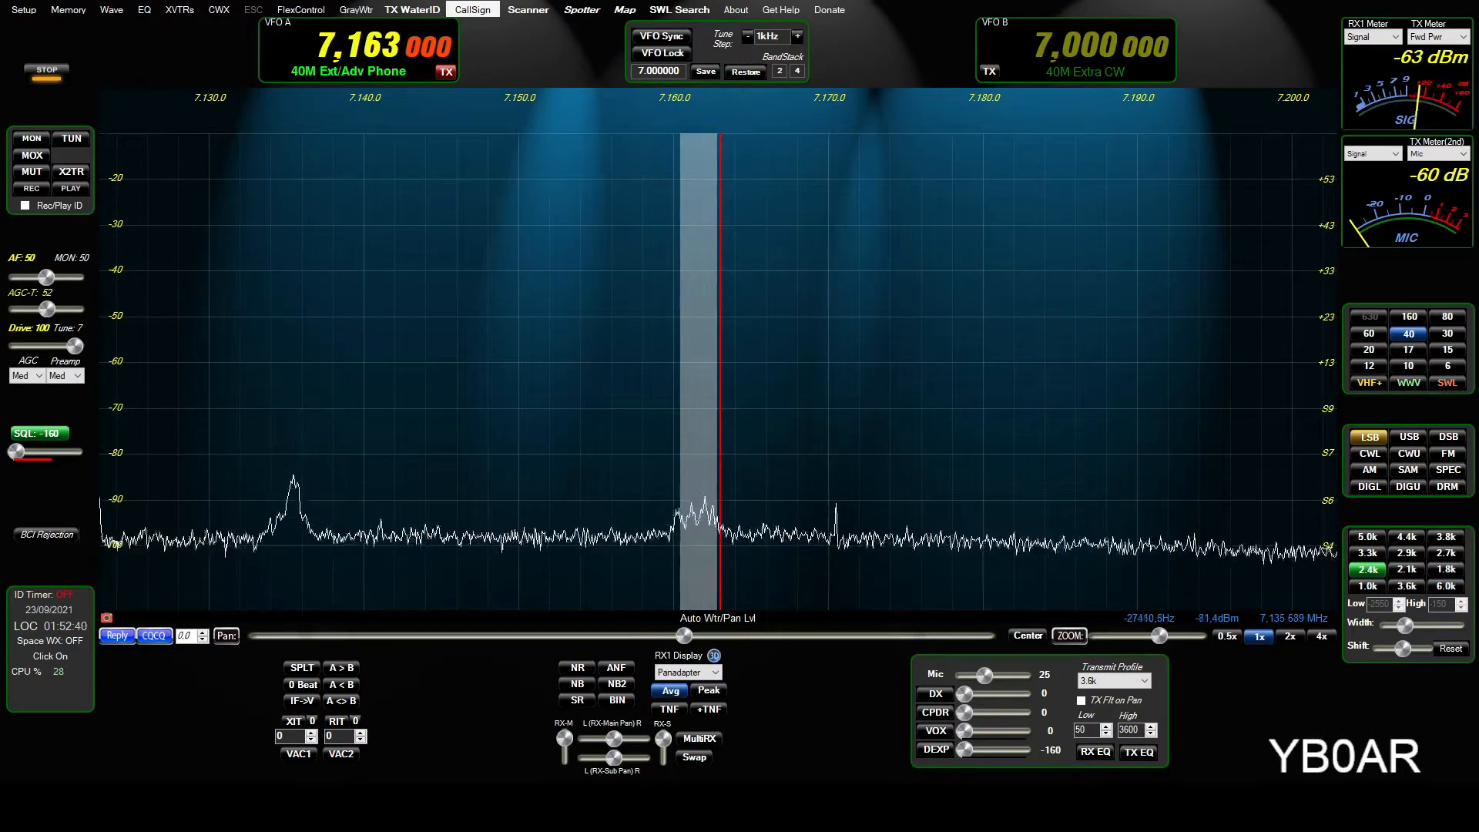
{"action": "left_click", "coordinate": [31, 156]}
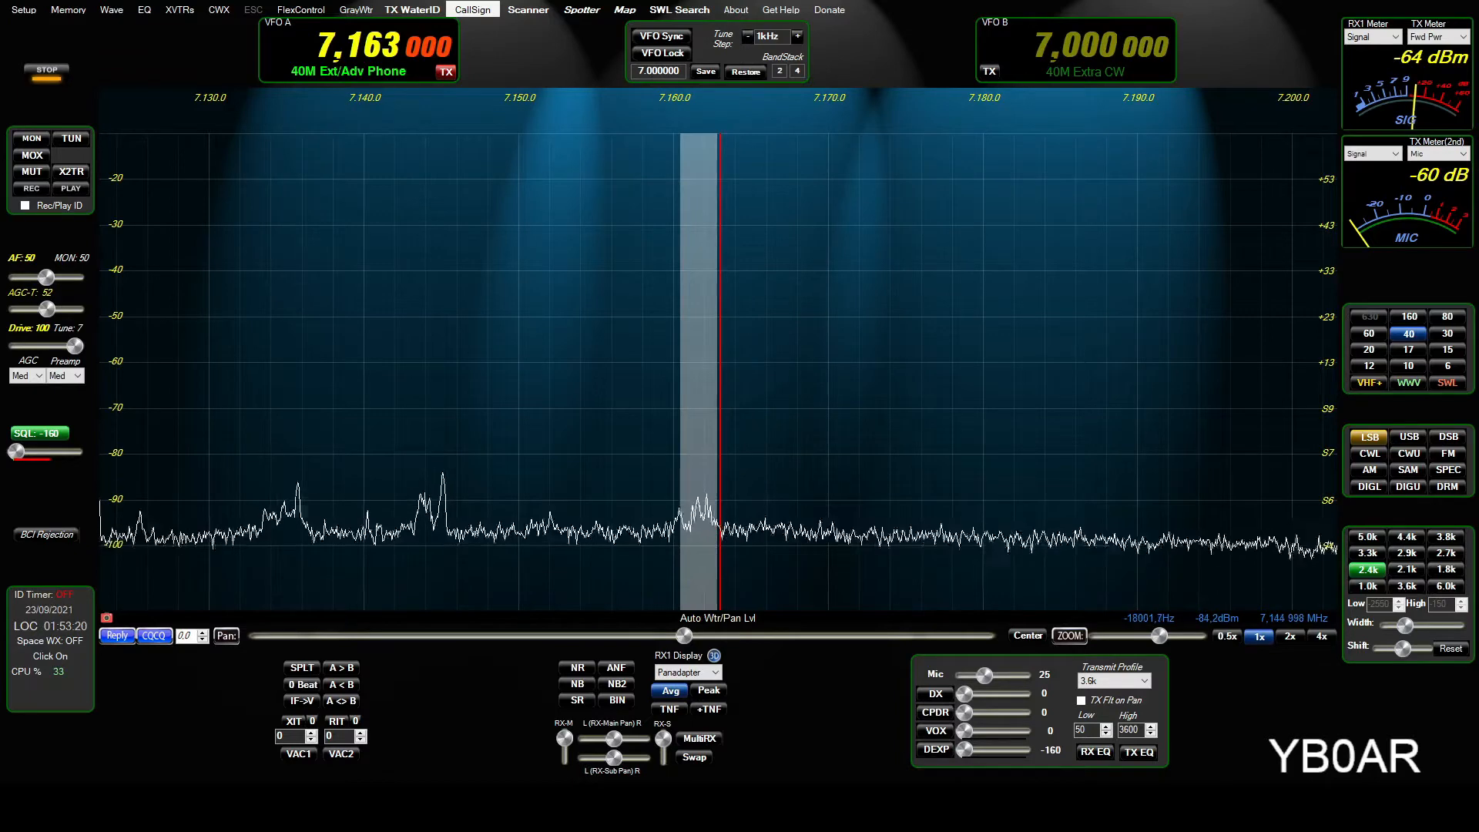
{"action": "left_click", "coordinate": [31, 155]}
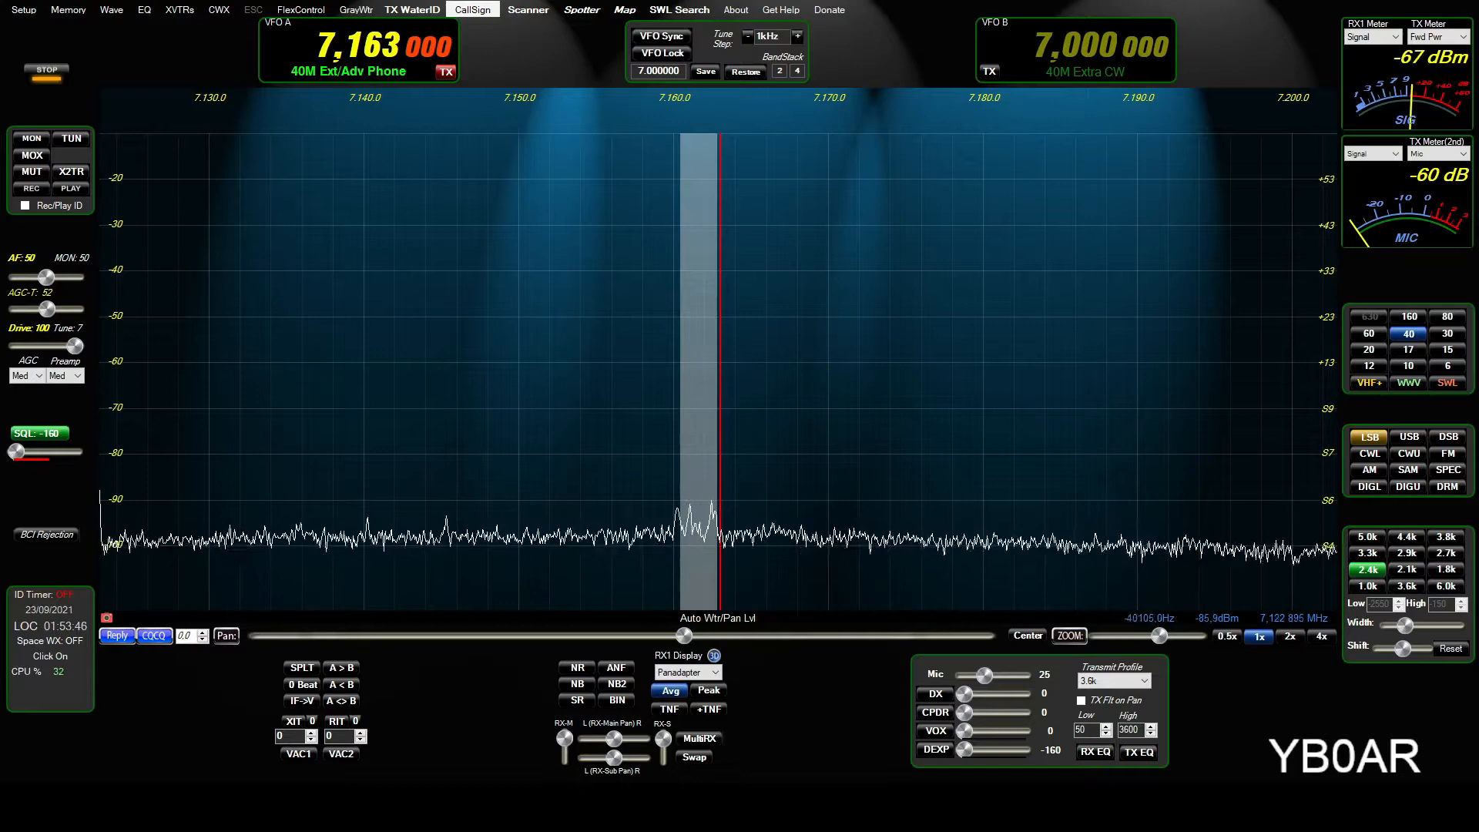
{"action": "left_click", "coordinate": [31, 156]}
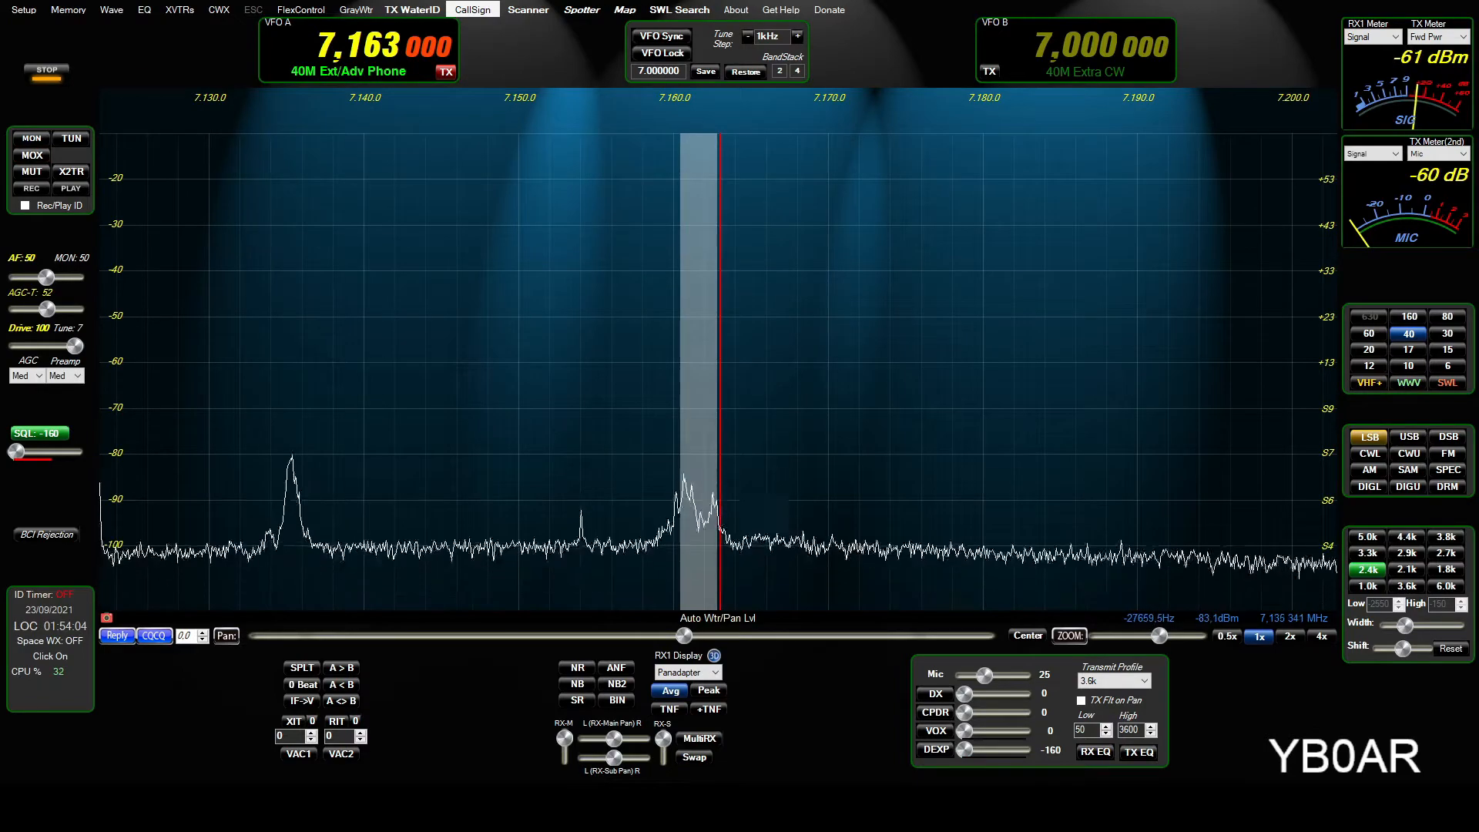
{"action": "left_click", "coordinate": [32, 155]}
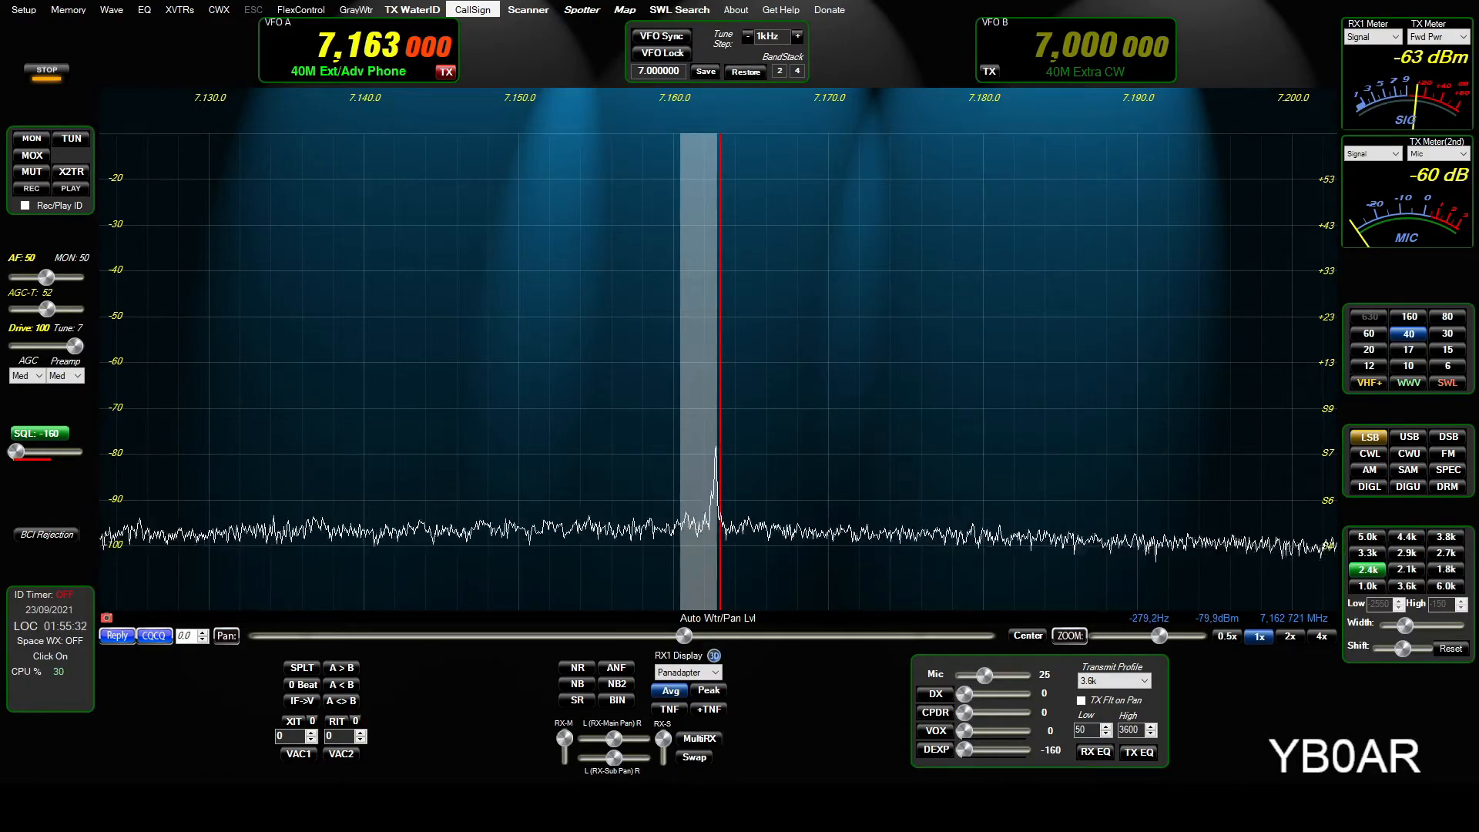
{"action": "left_click", "coordinate": [31, 156]}
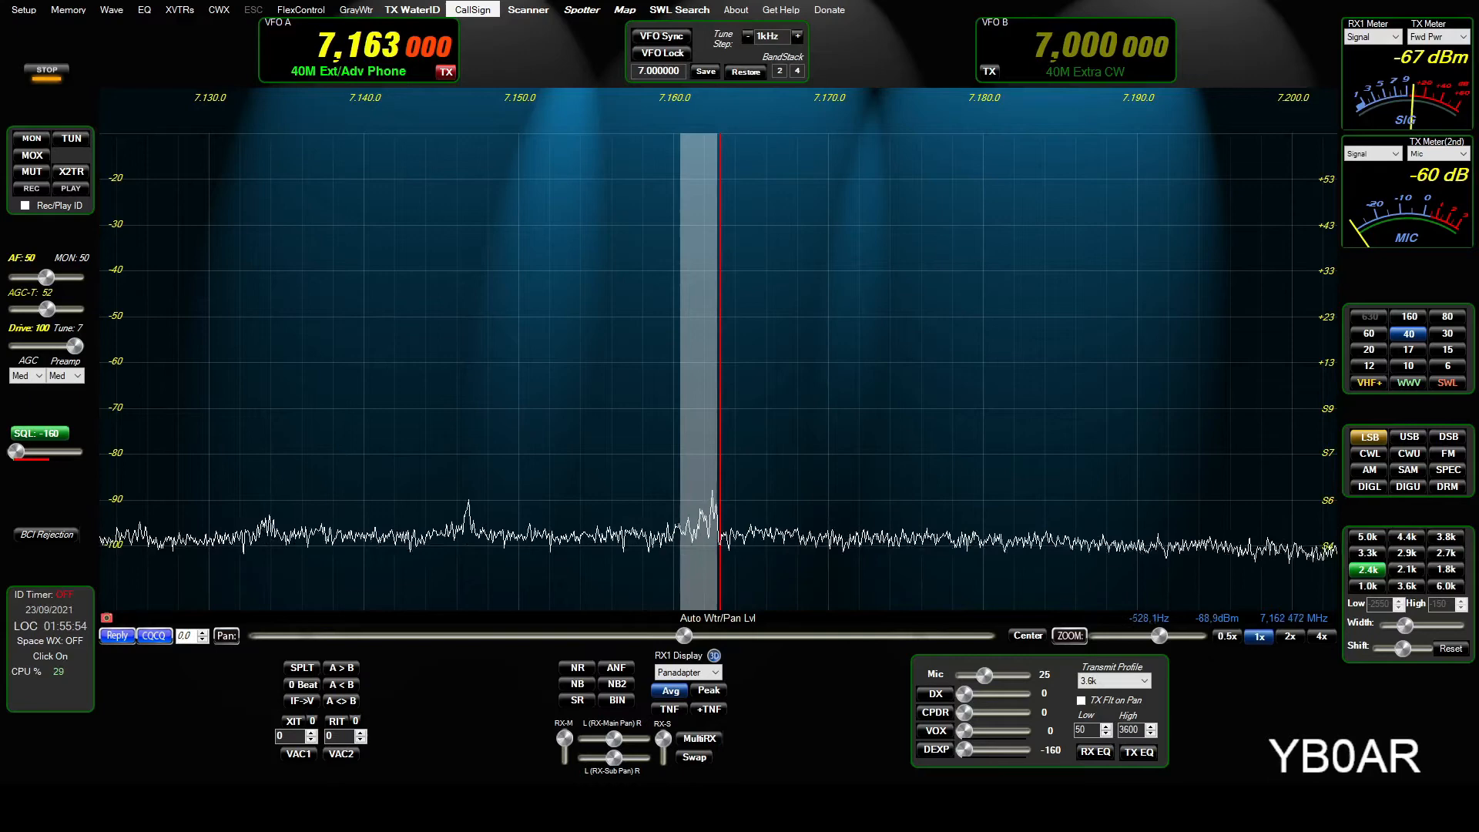
{"action": "left_click", "coordinate": [31, 155]}
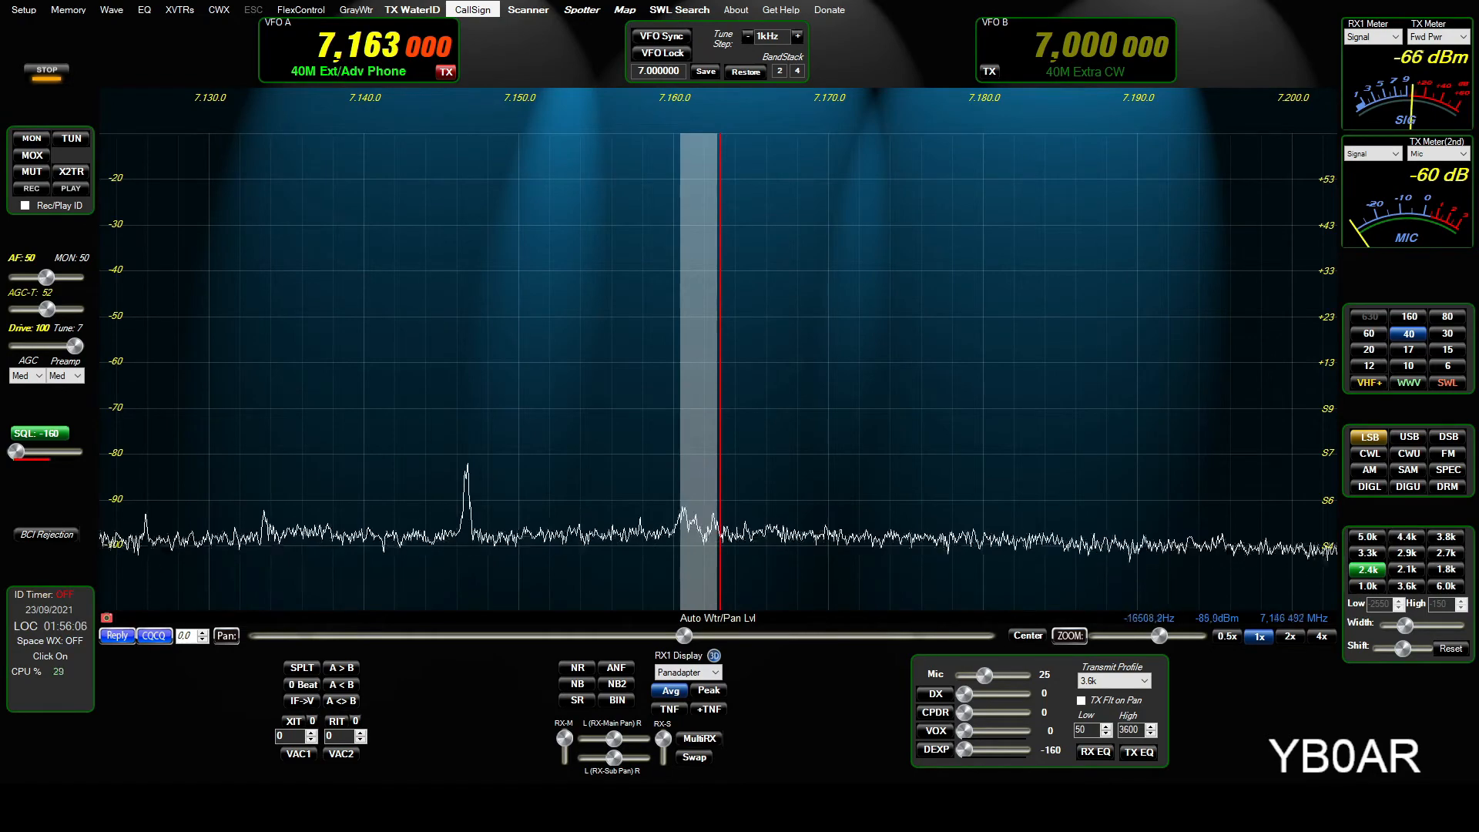
{"action": "left_click", "coordinate": [30, 155]}
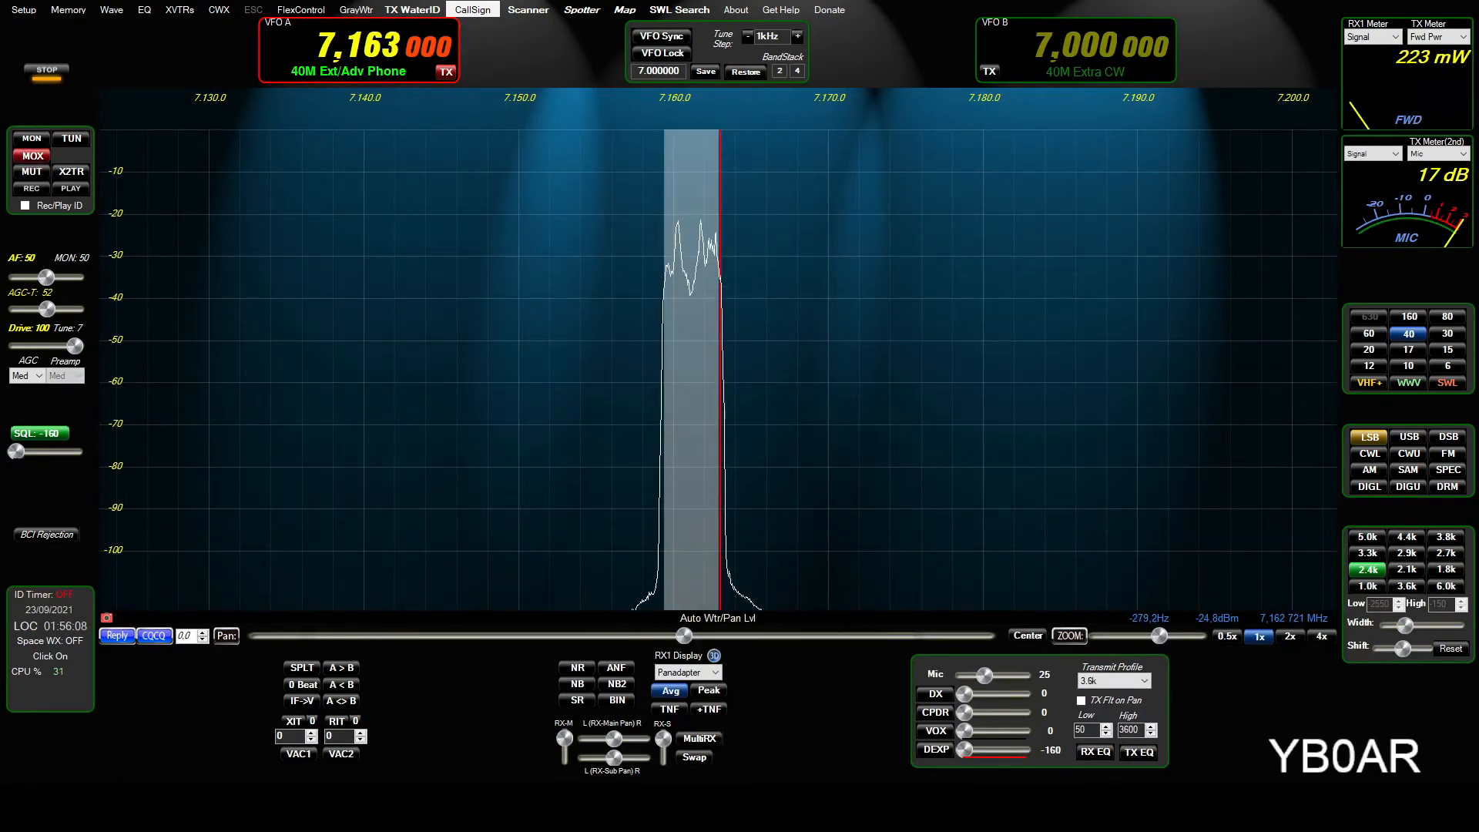